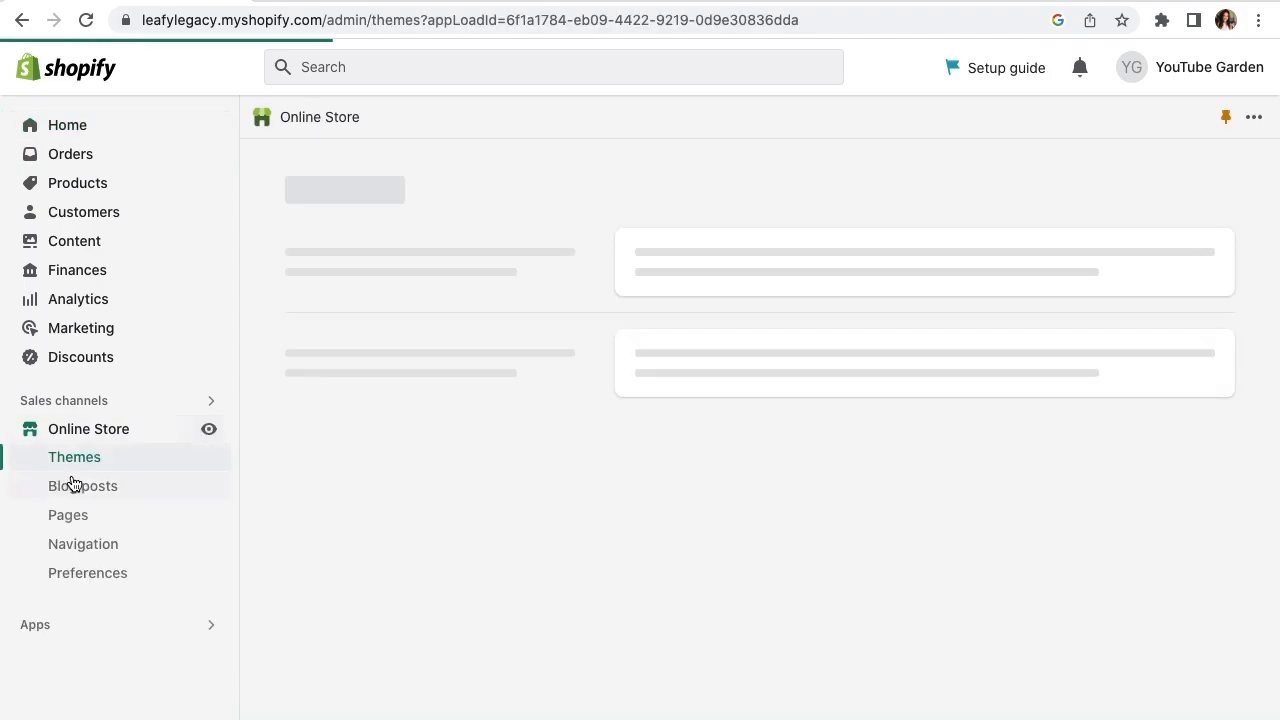
- Go to Online Store > Themes and scroll to the current Dawn theme card
left_click(74, 457)
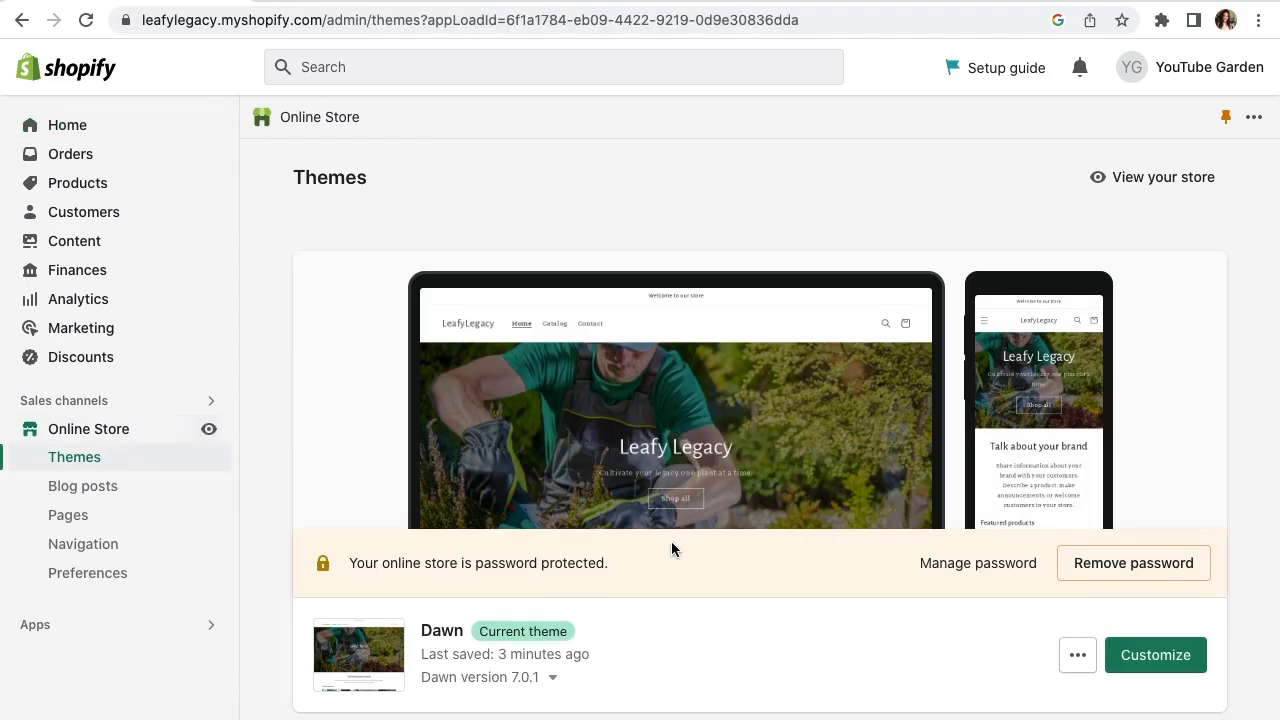
scroll("down", 3)
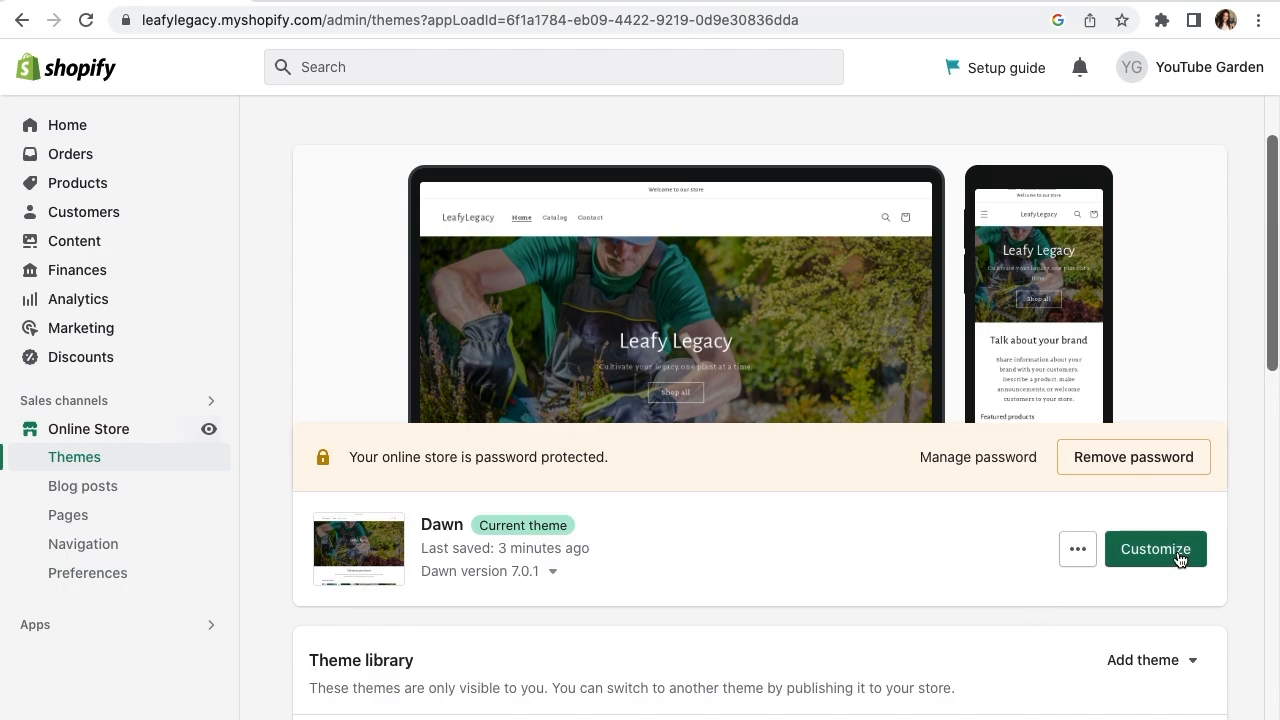
- Customize the Dawn theme and show its theme-wide settings
left_click(1155, 549)
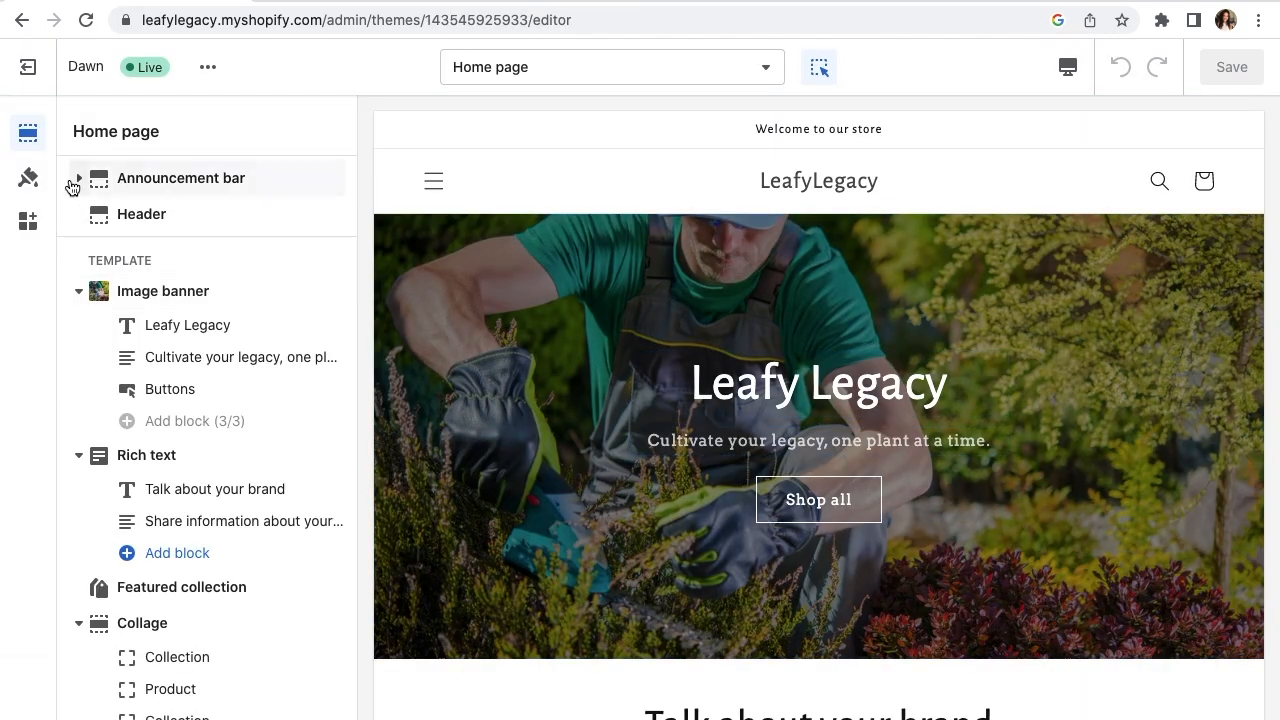
mouse_move(28, 178)
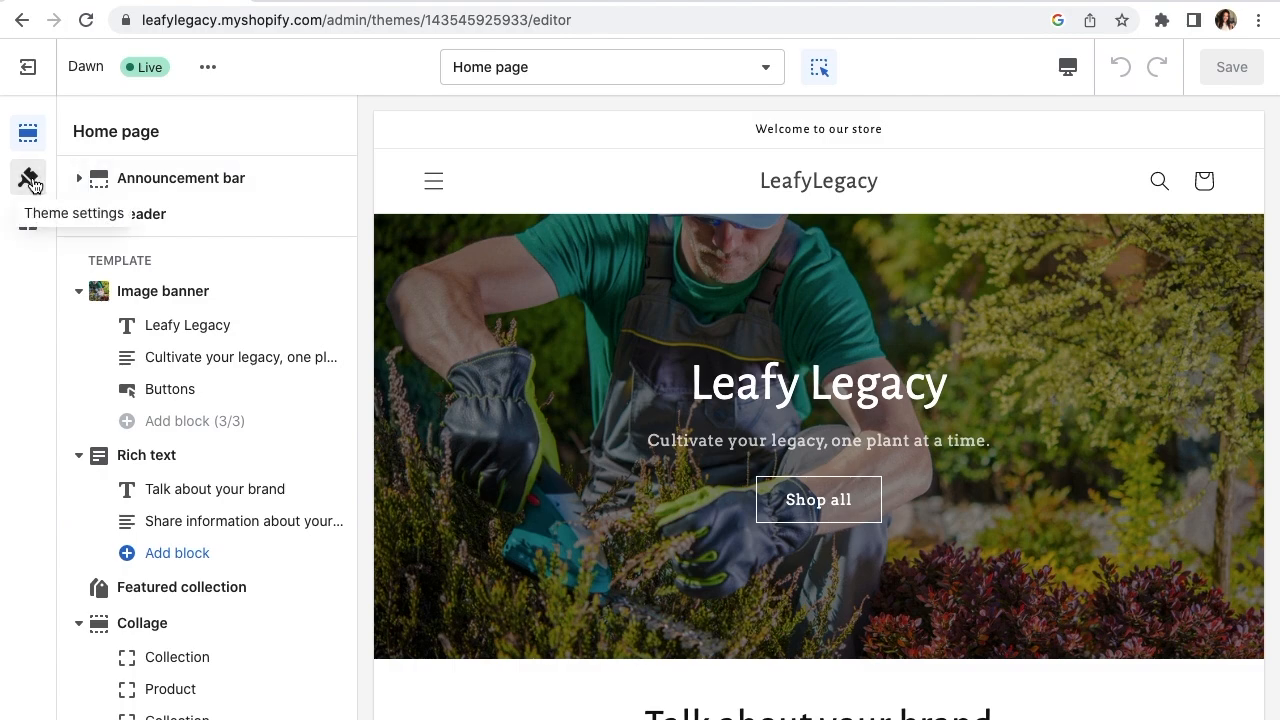
left_click(28, 177)
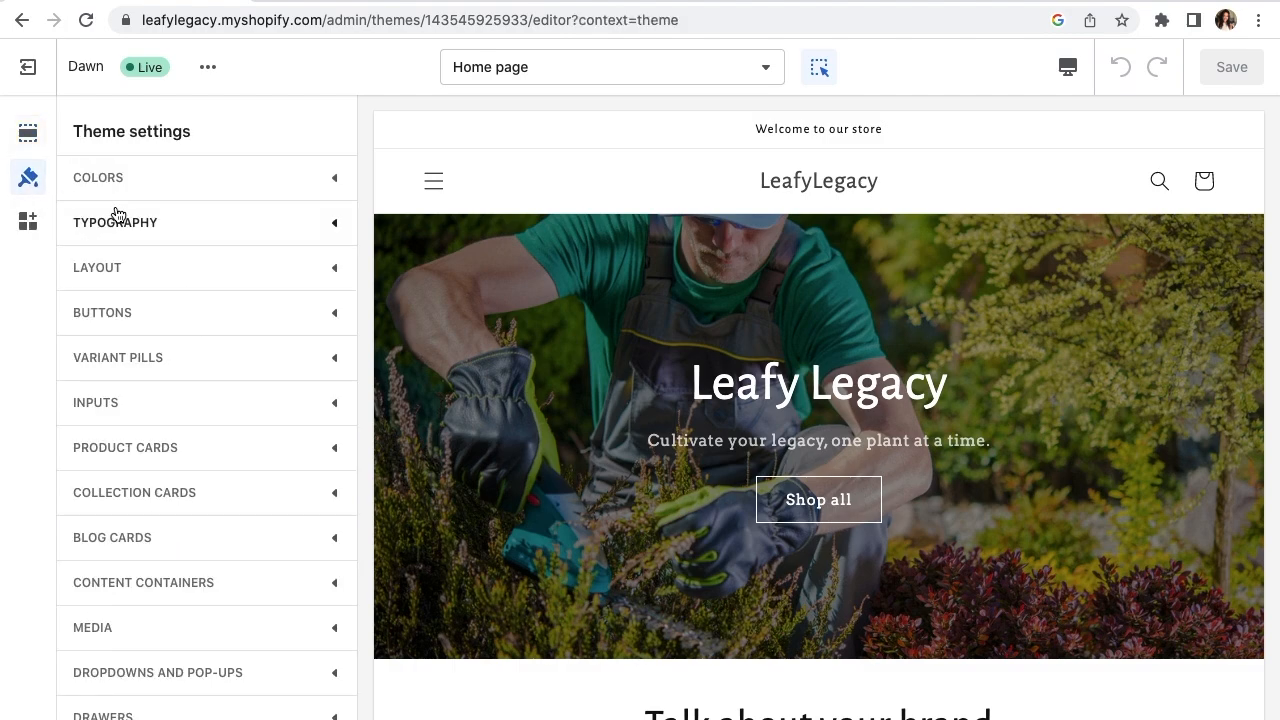
- Under Typography, change the heading font to Eczar with a 120% size scale
left_click(114, 222)
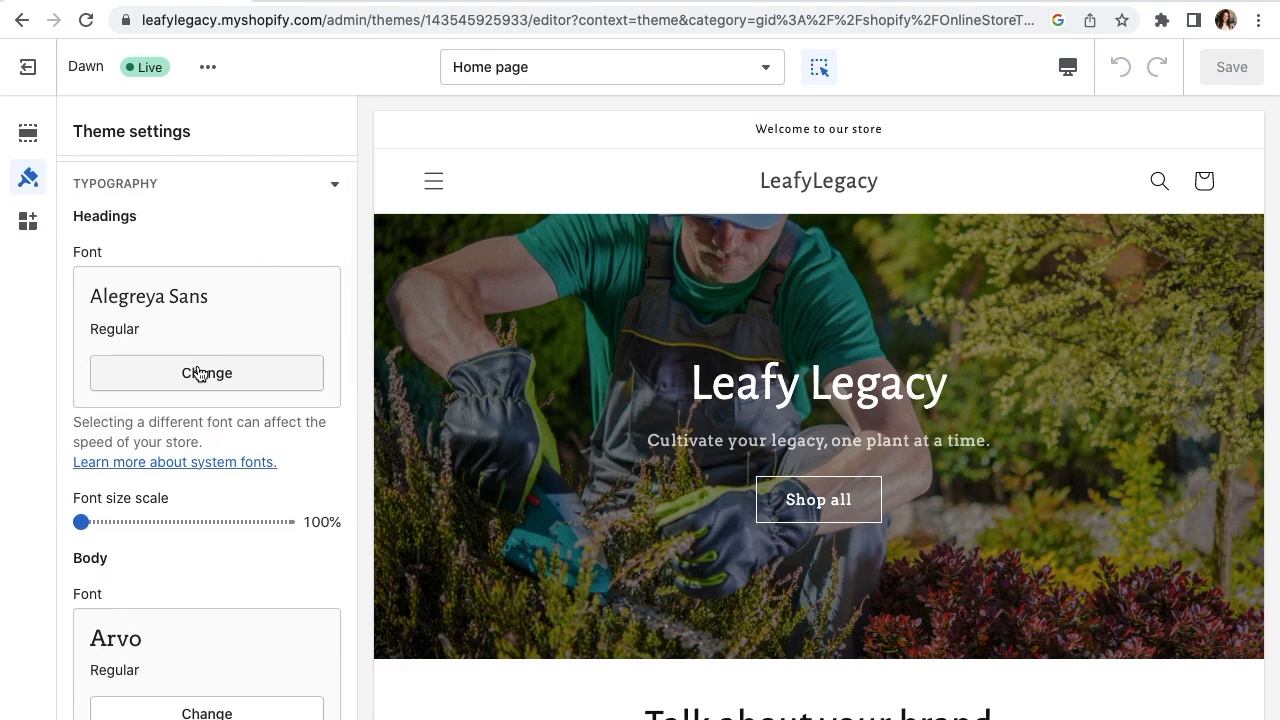
left_click(206, 373)
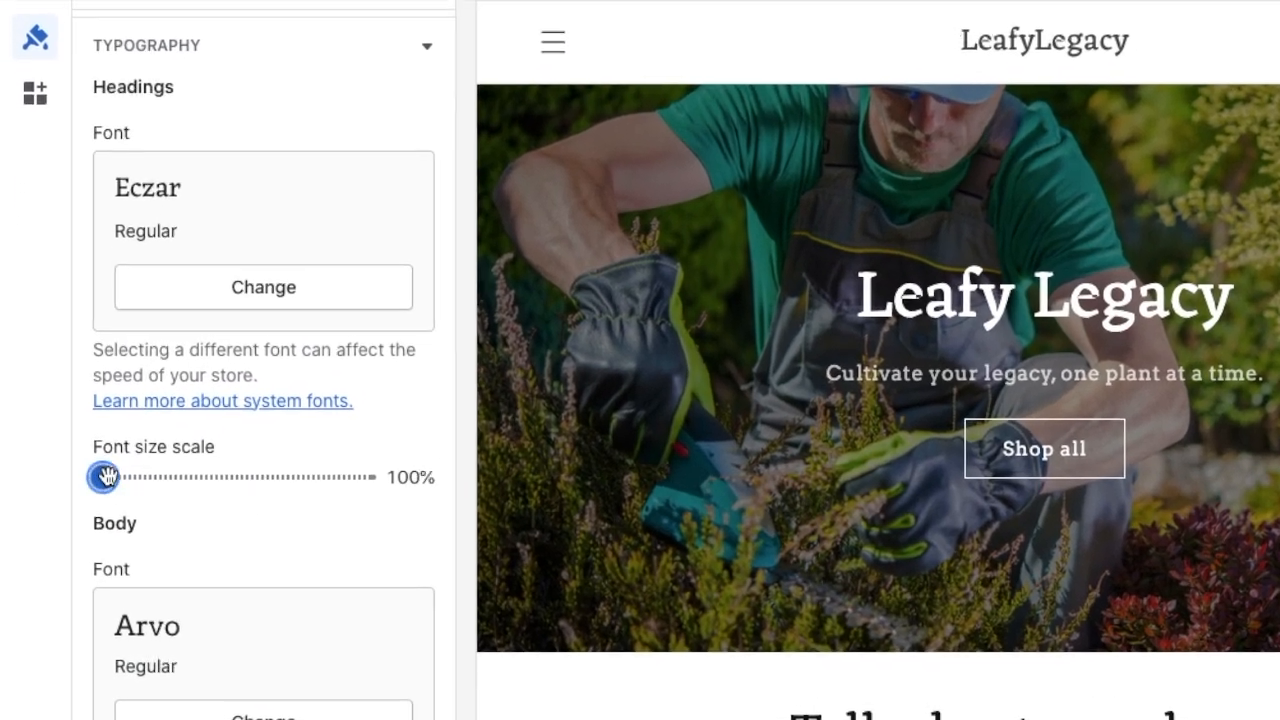
left_click_drag(104, 477, 162, 521)
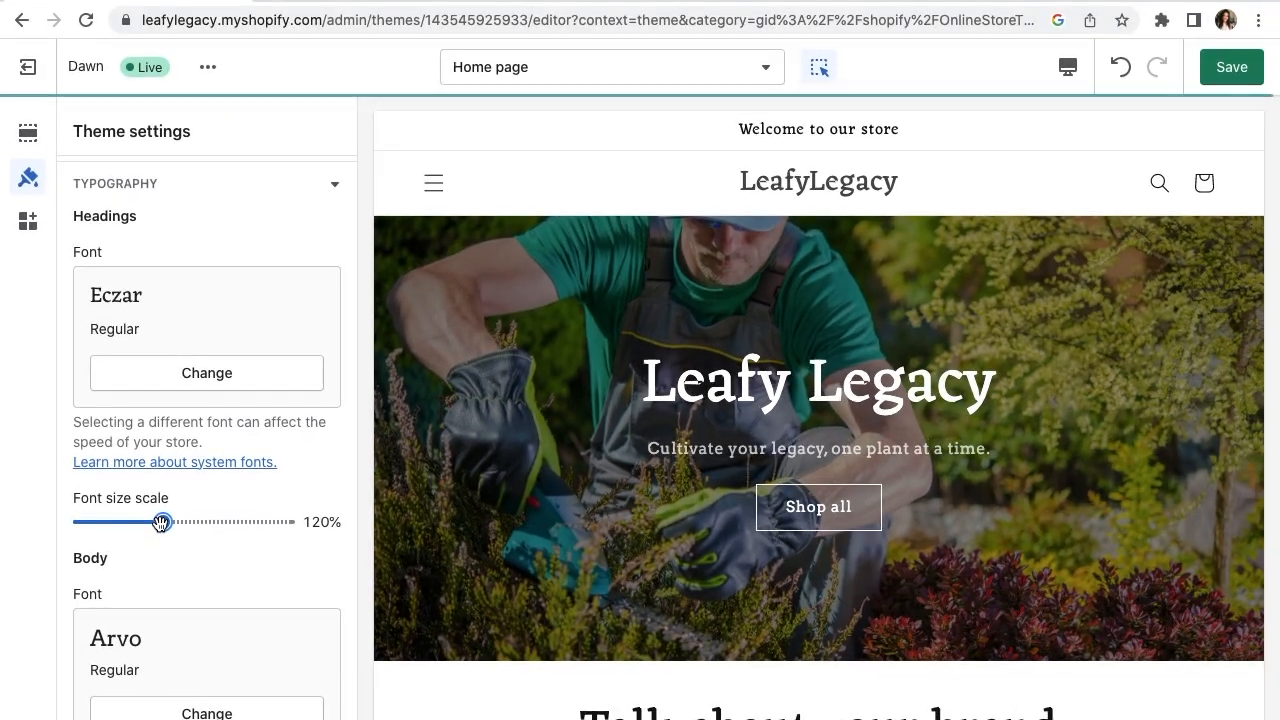
scroll("down", 3)
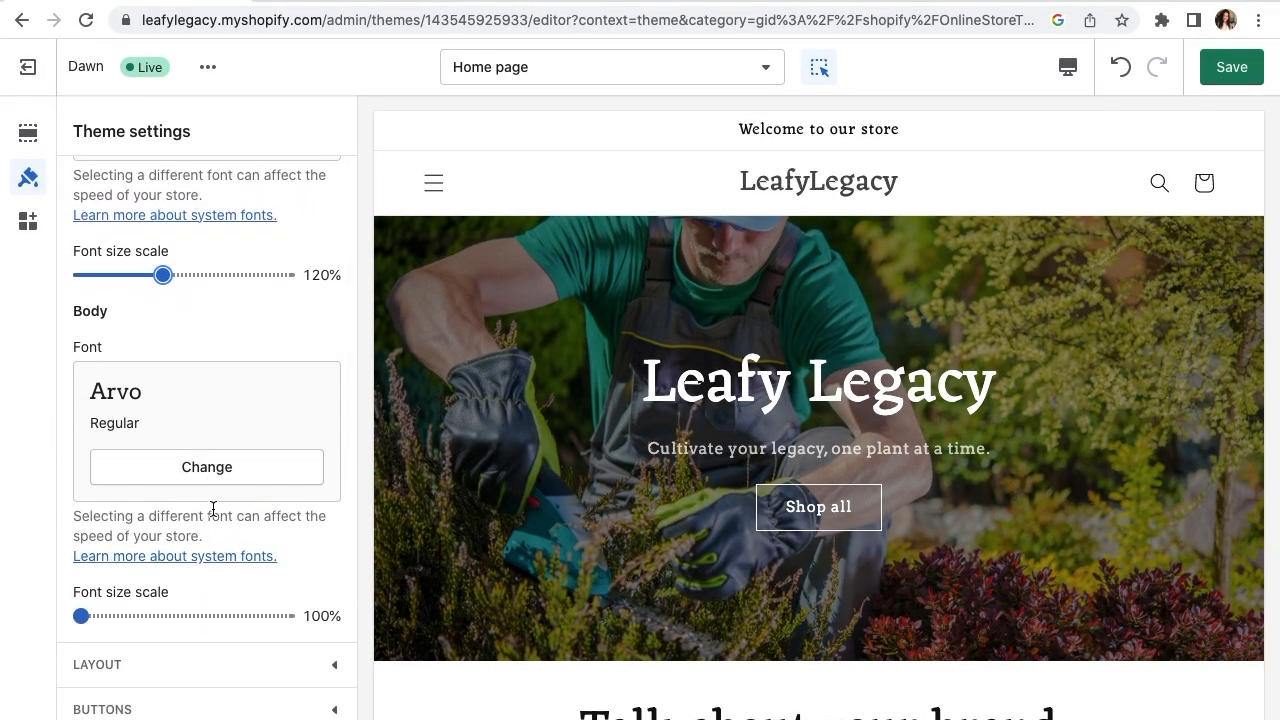
left_click(206, 467)
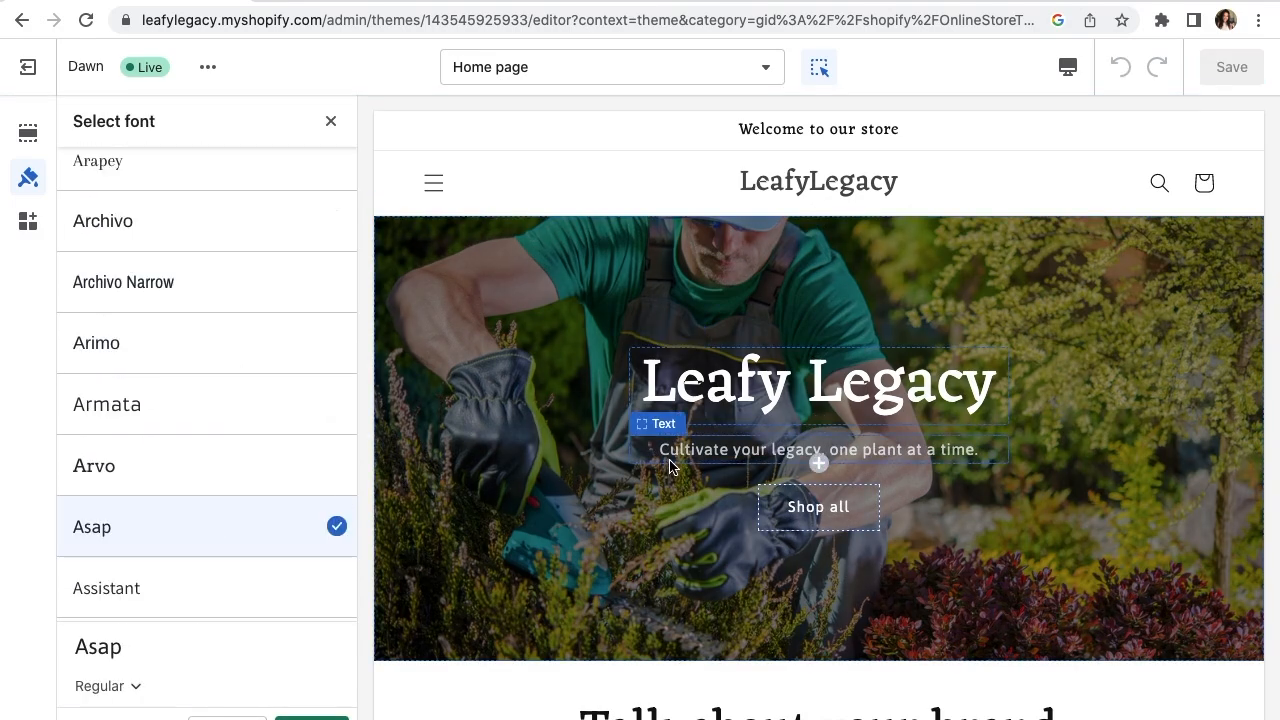
- Select Asap as the body font, scale it to 110%, and save
scroll("down", 3)
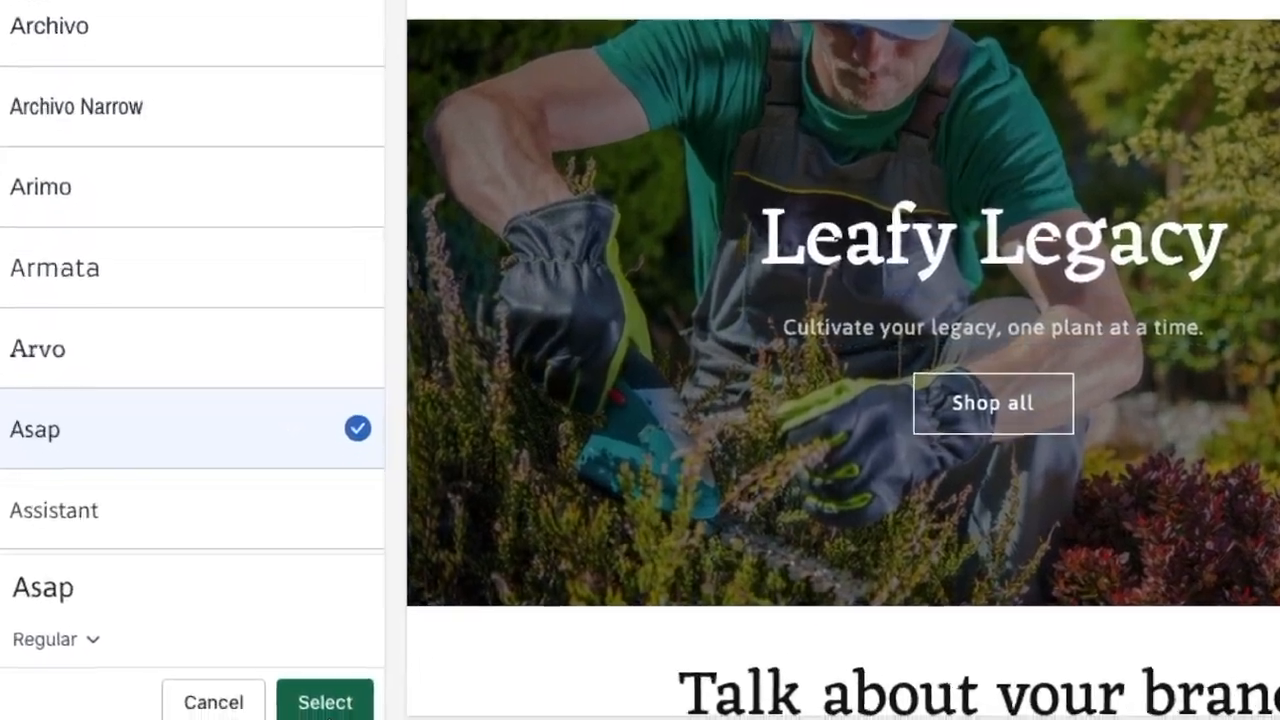
left_click(324, 701)
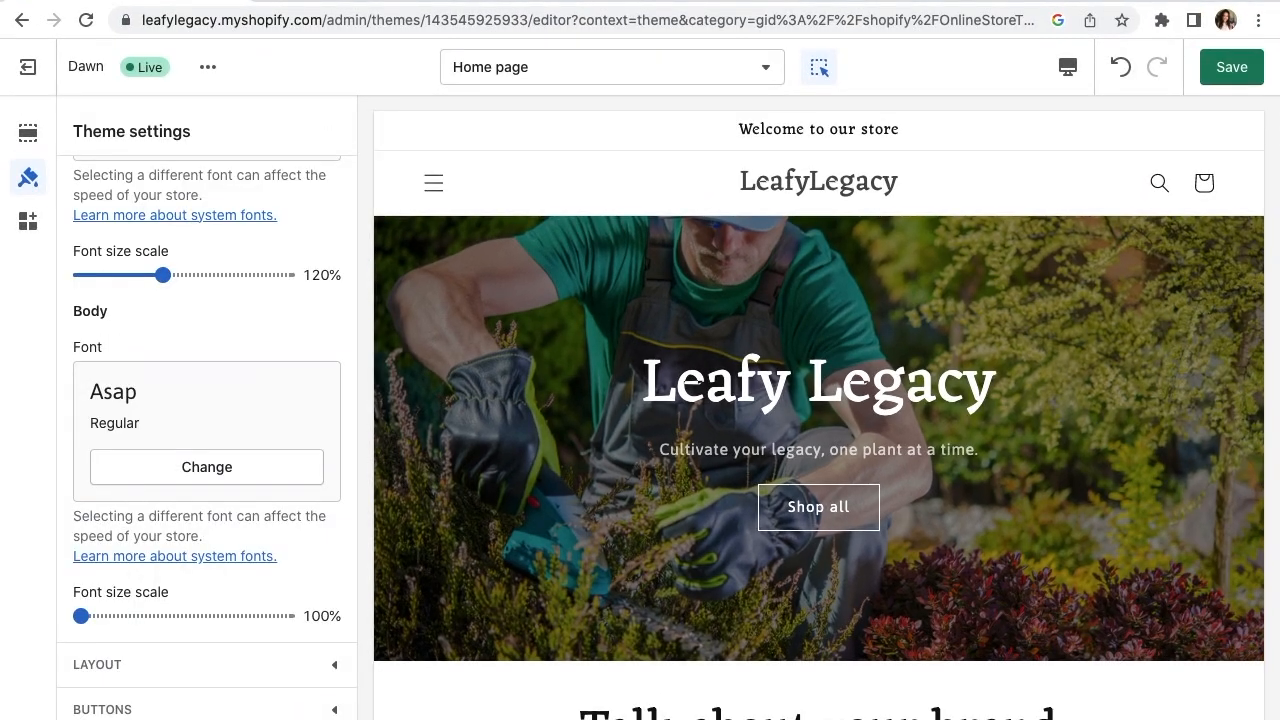
left_click(81, 616)
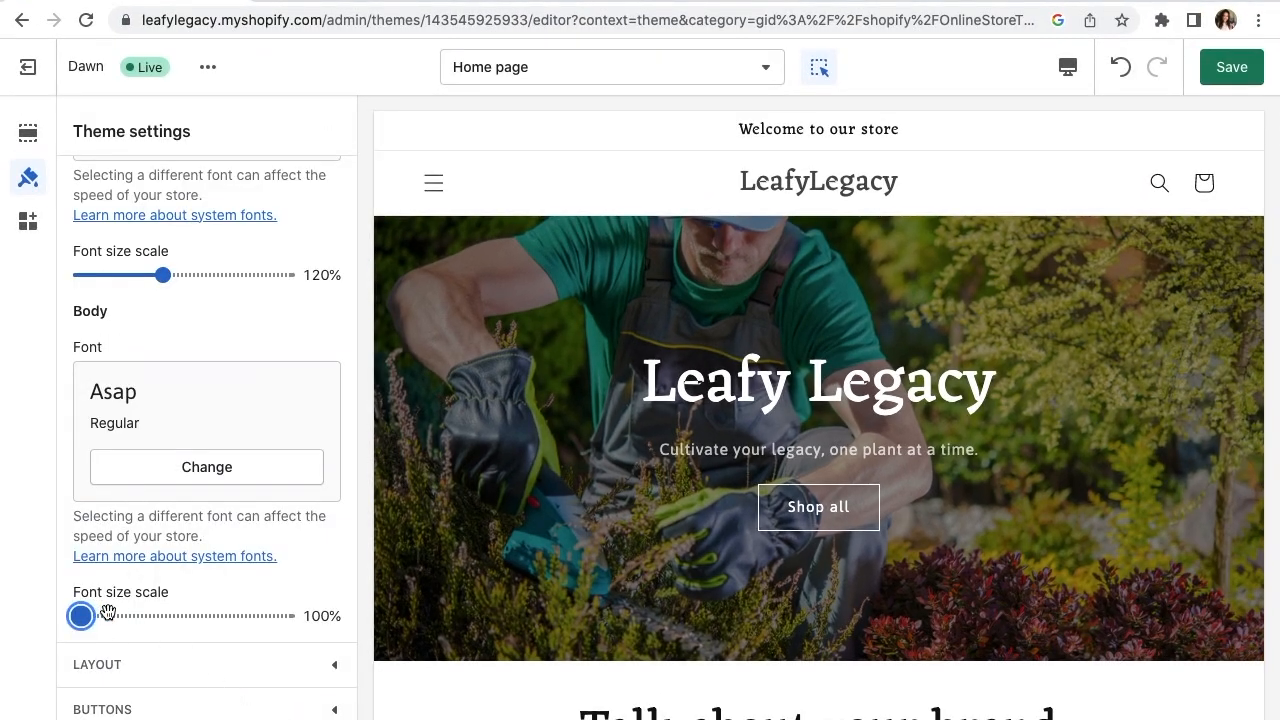
left_click_drag(80, 616, 150, 616)
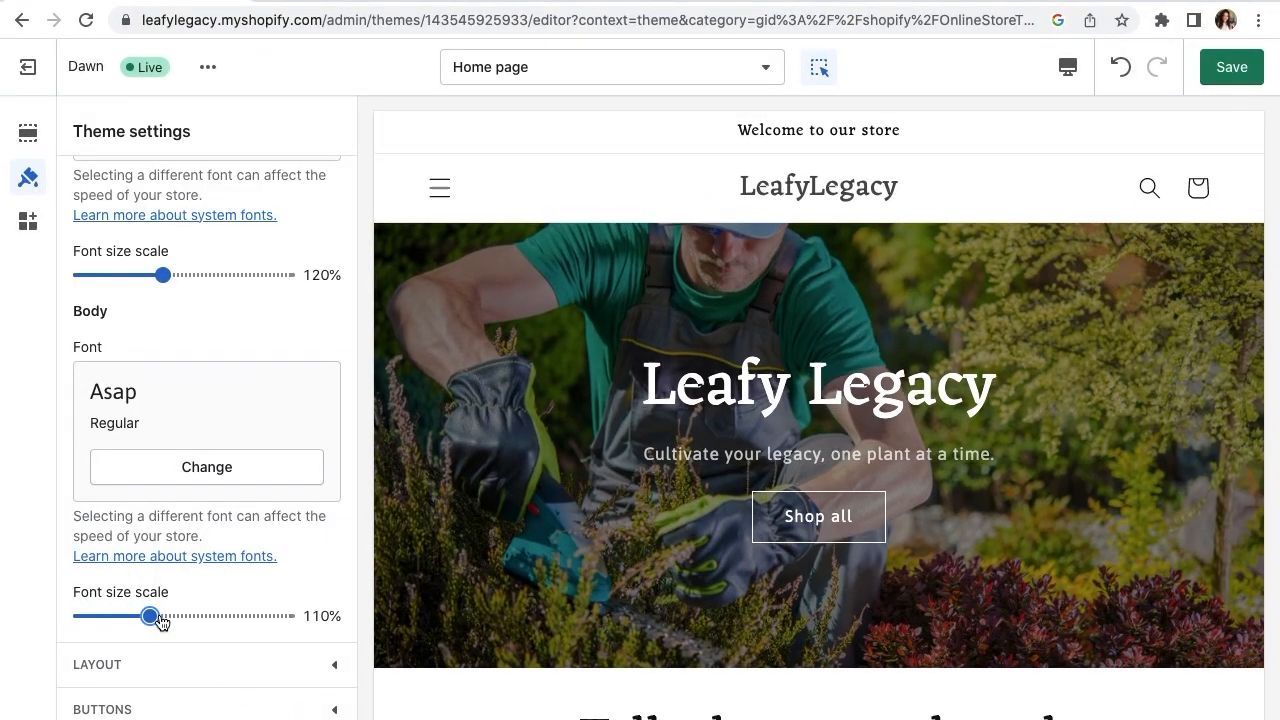
left_click(1231, 67)
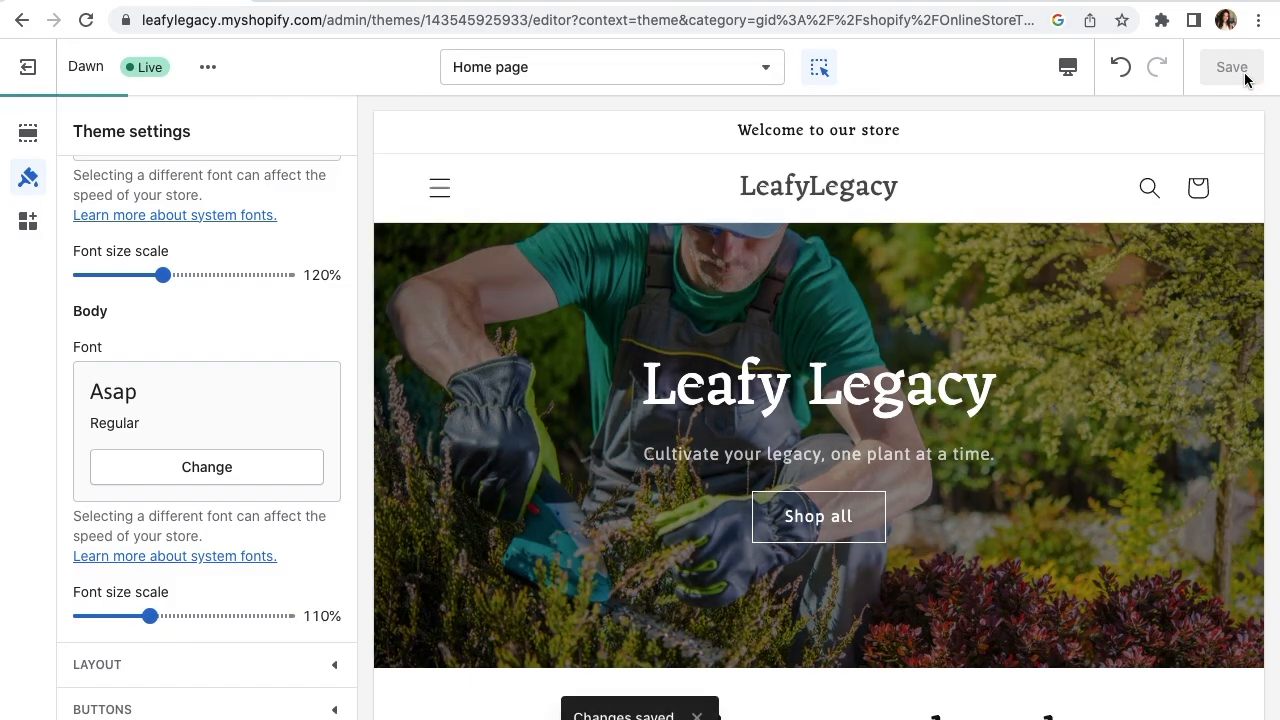